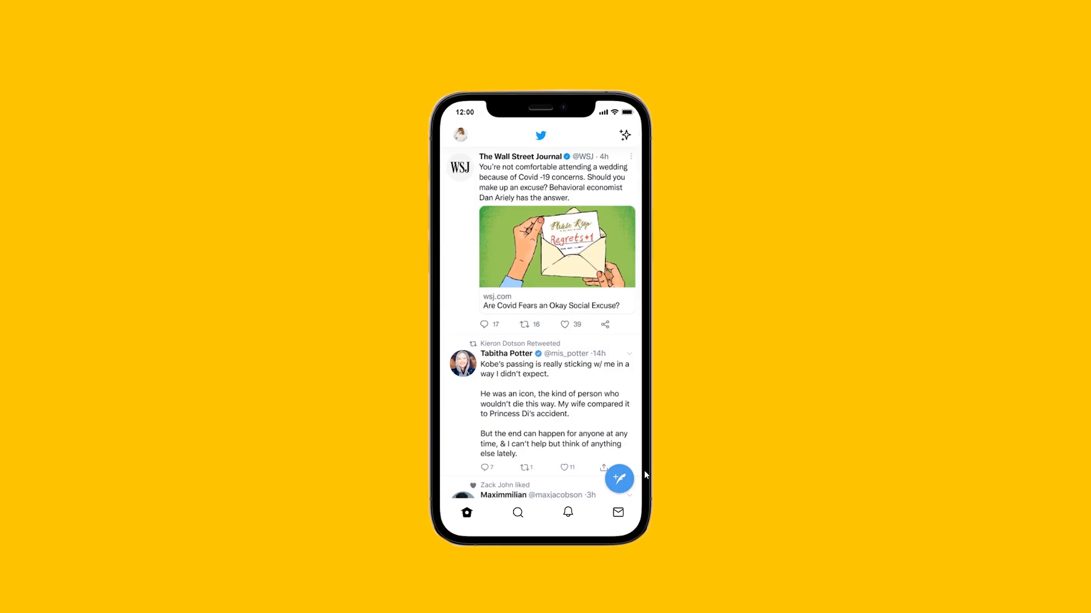
- Make the top bar background borderless, crop the avatar to a circle, and centre the bird logo
scroll("down", 3)
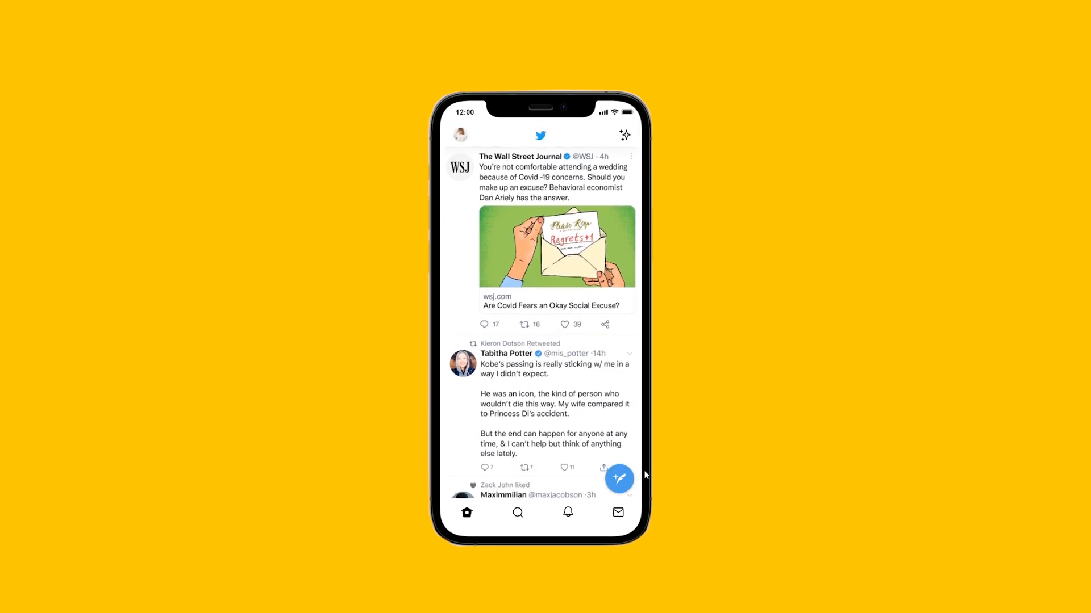
scroll("down", 3)
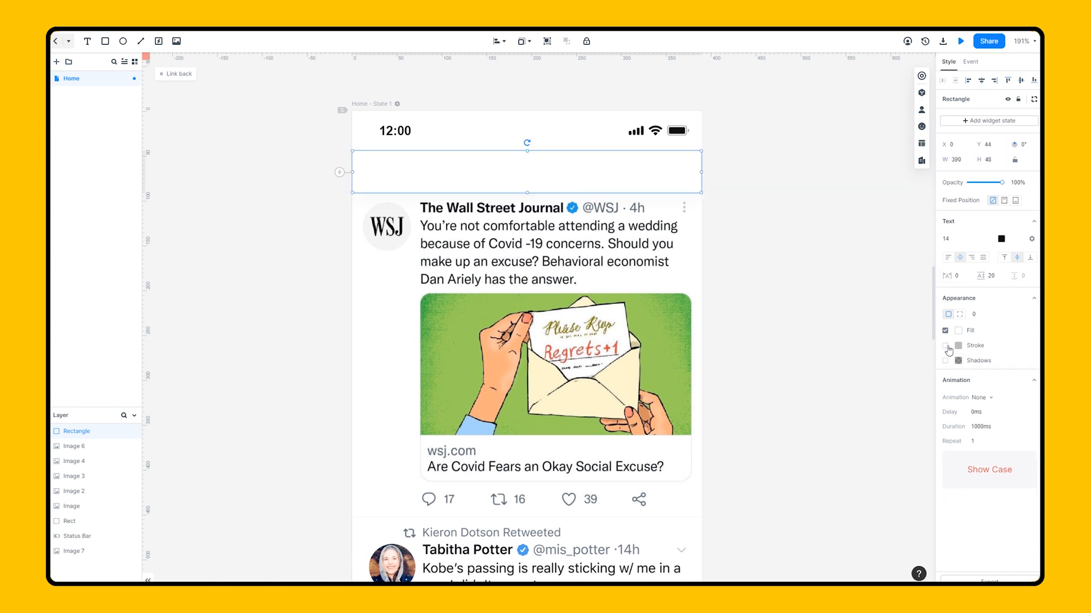
left_click(921, 126)
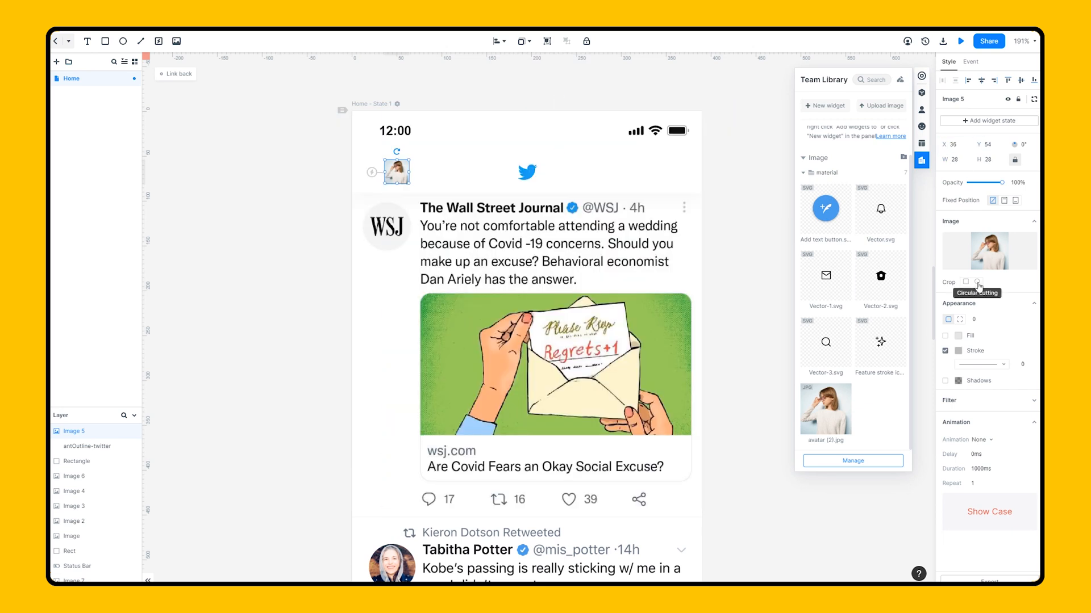
left_click(976, 282)
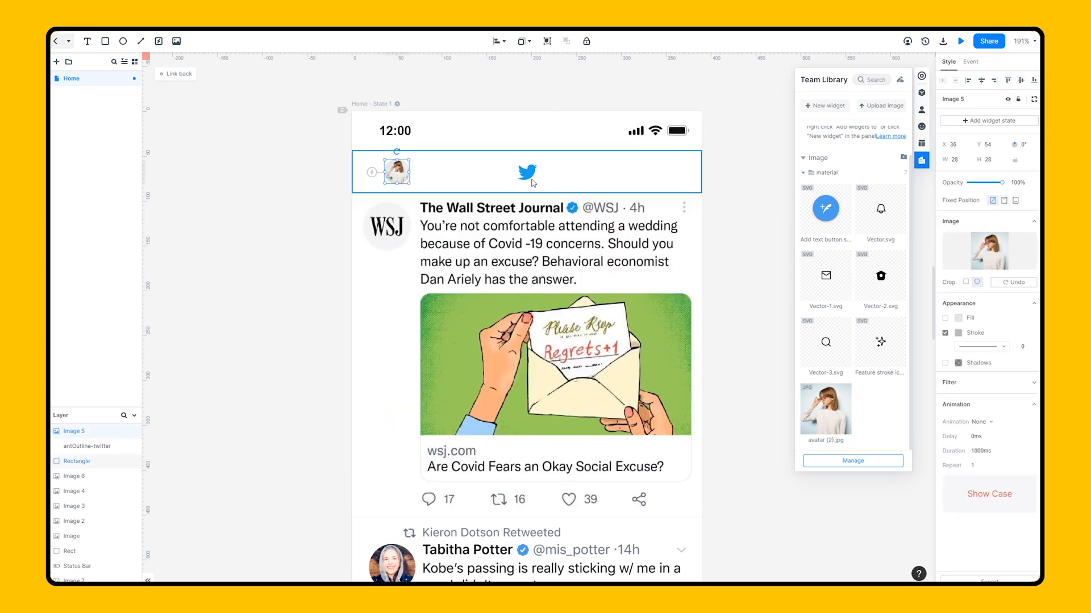
left_click(1023, 80)
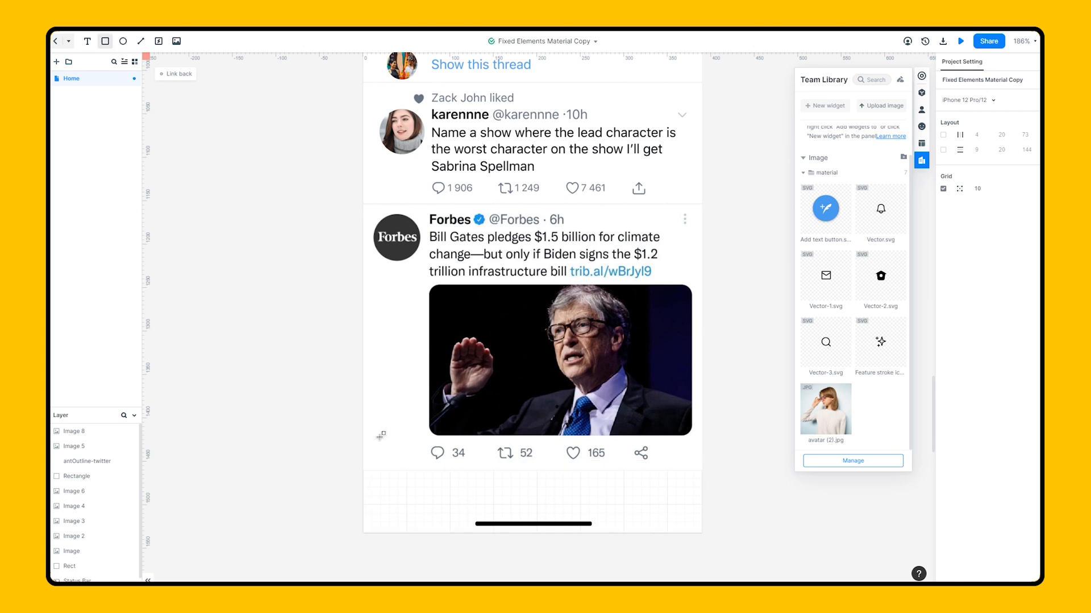
- Draw a borderless bottom bar holding home, search, notifications and messages icons
left_click(530, 501)
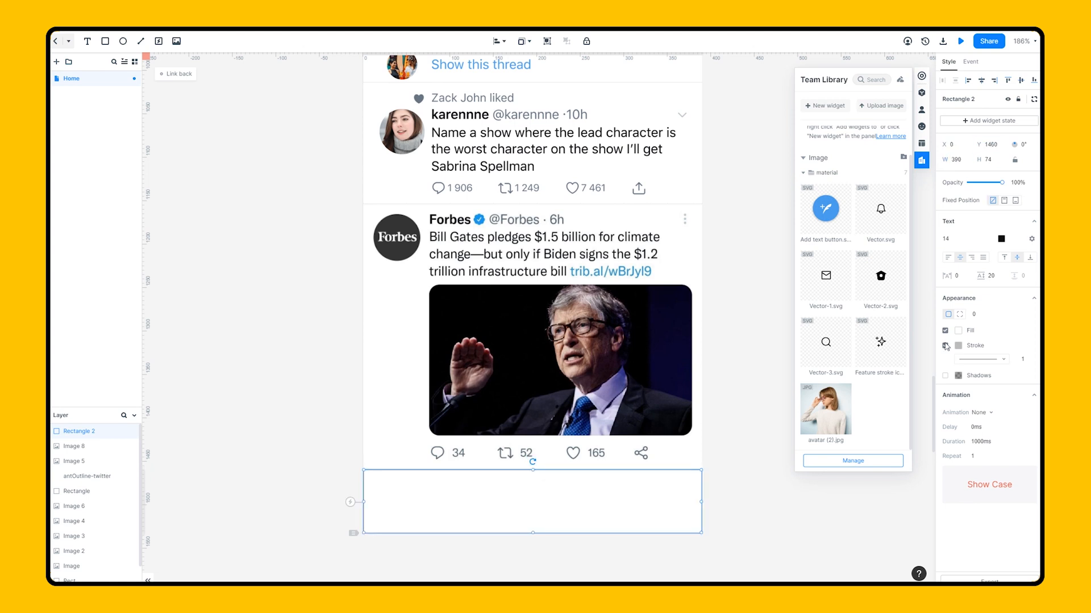
left_click(945, 330)
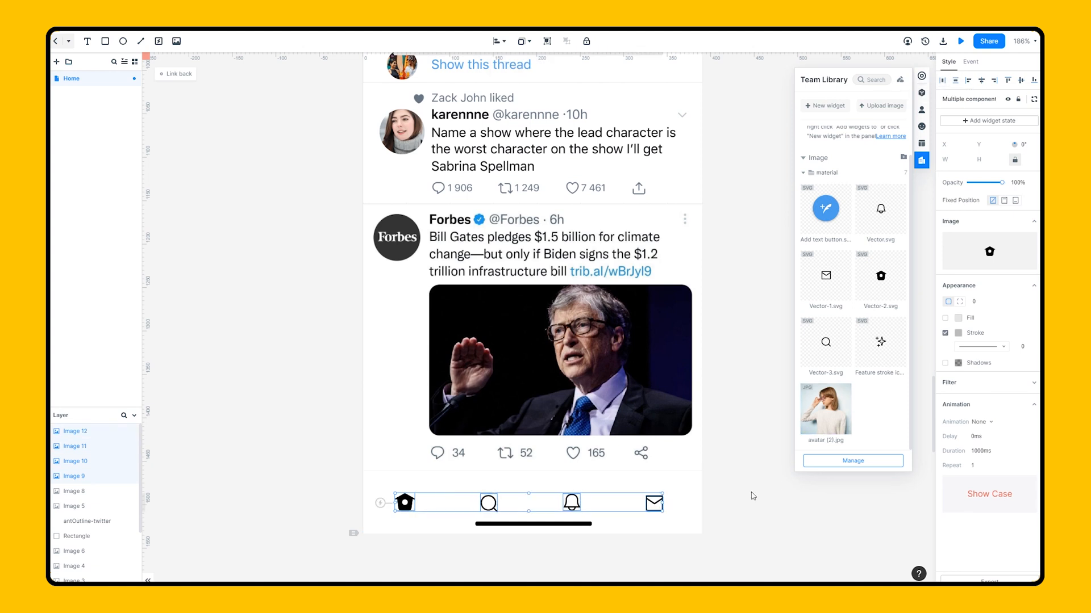
left_click(739, 499)
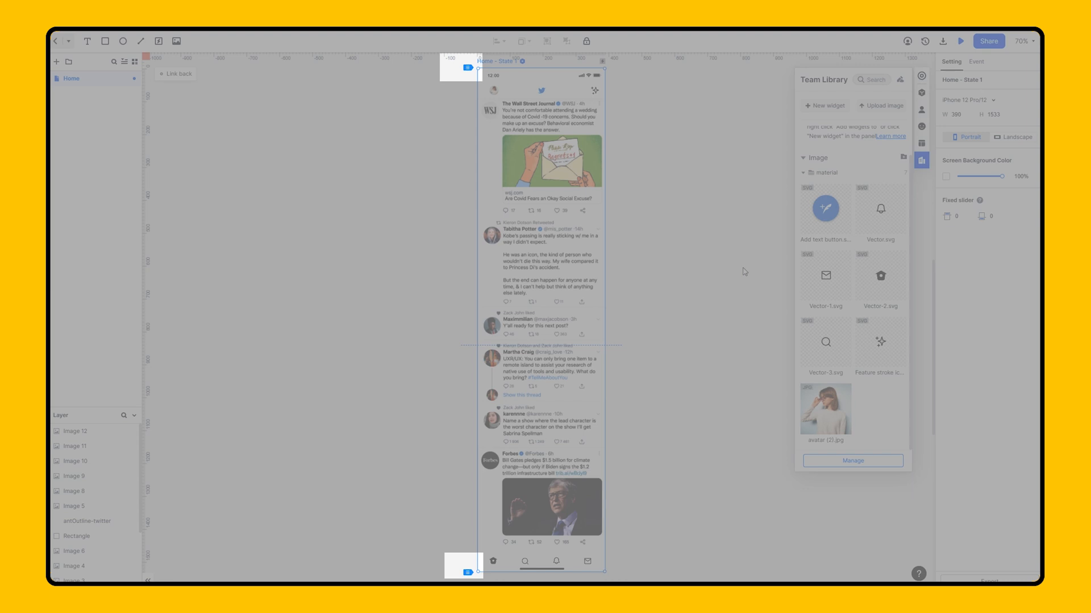
mouse_move(973, 341)
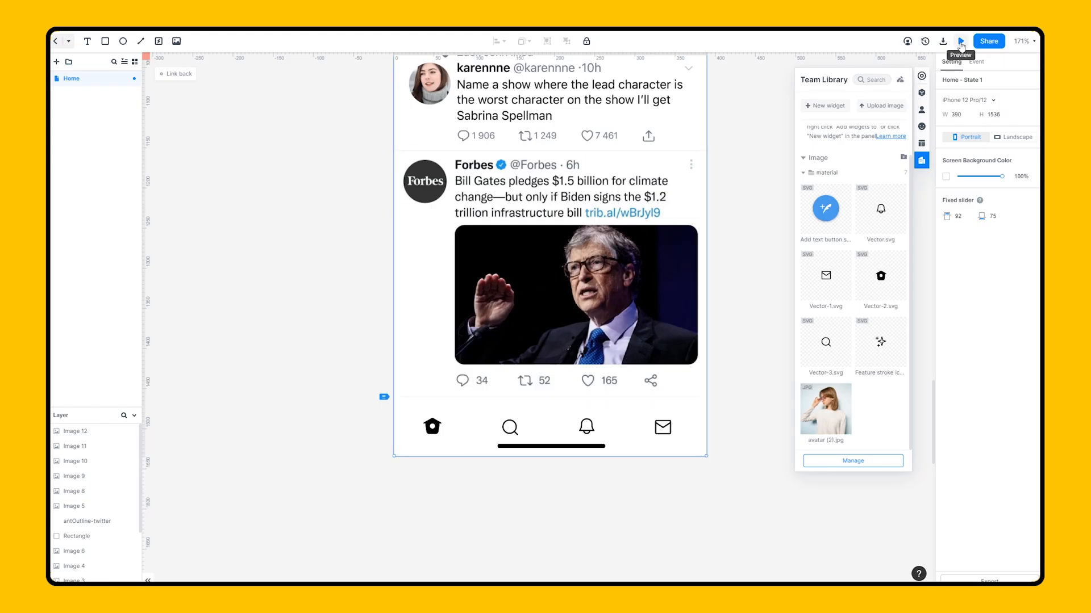
- Preview the prototype and scroll the feed to check both bars stay pinned
left_click(960, 41)
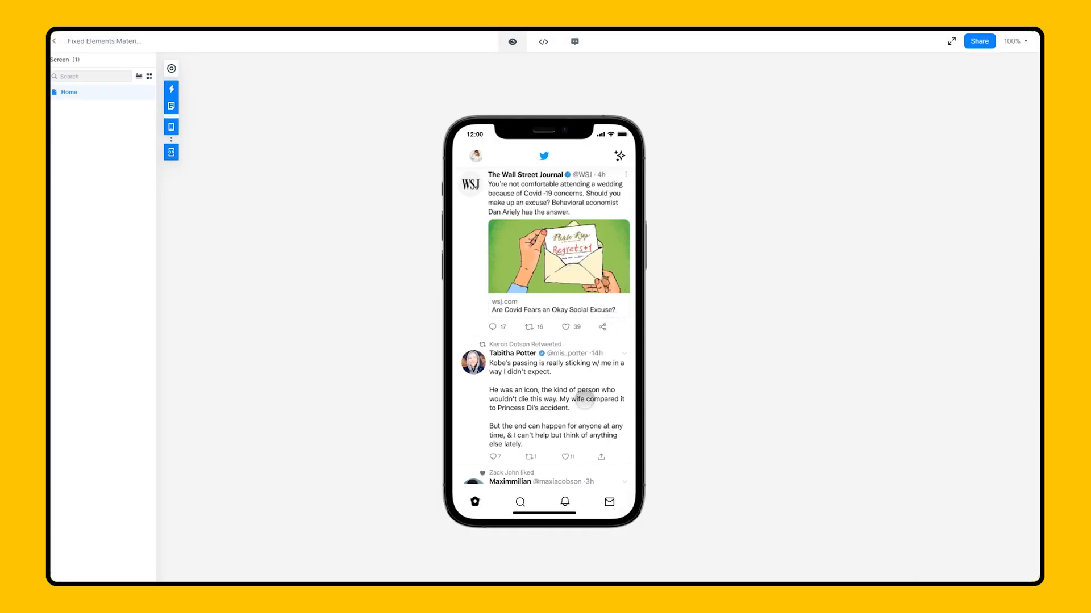
scroll("down", 3)
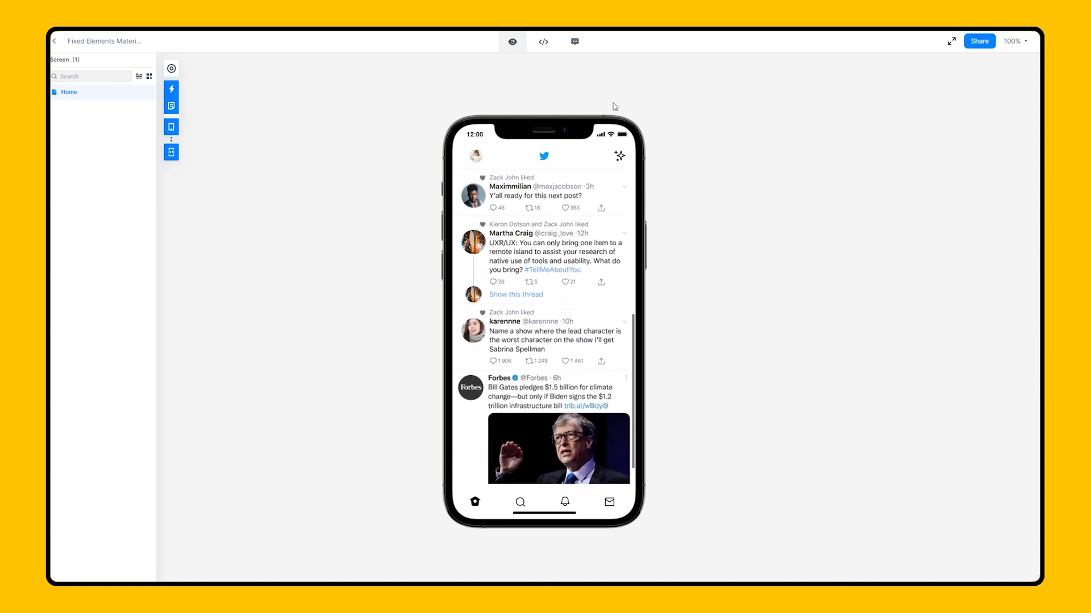
scroll("down", 3)
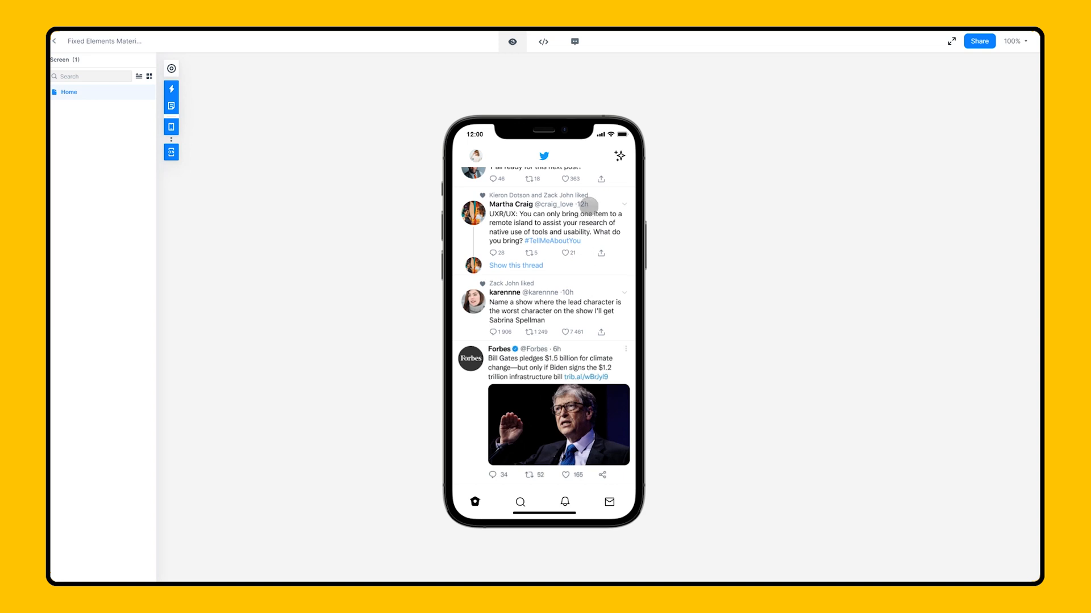
scroll("down", 3)
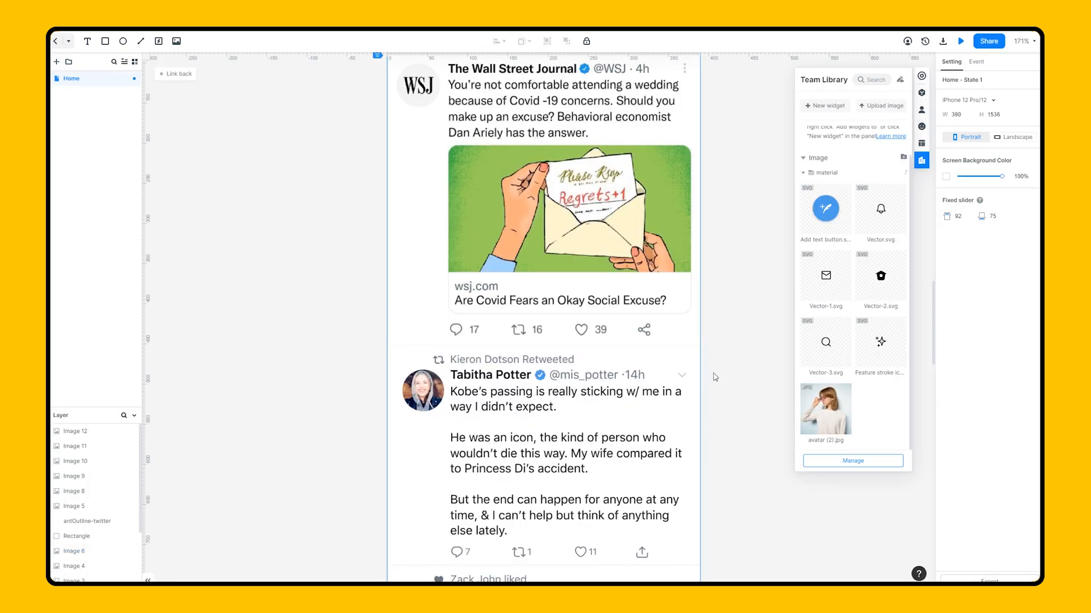
mouse_move(735, 409)
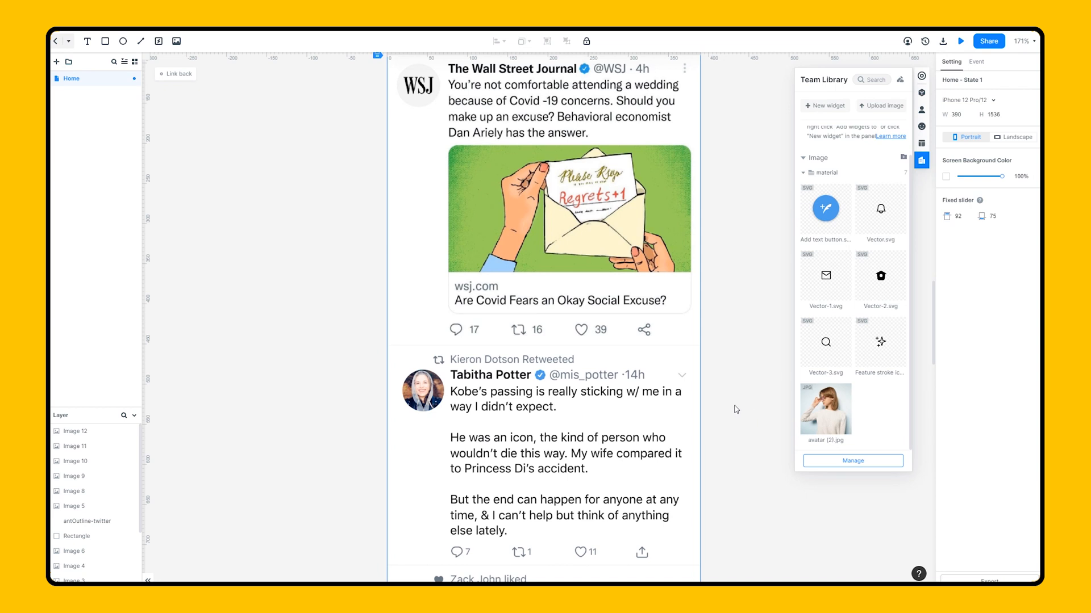
- Place the blue post button at the screen's bottom right, fixed at bottom
scroll("down", 3)
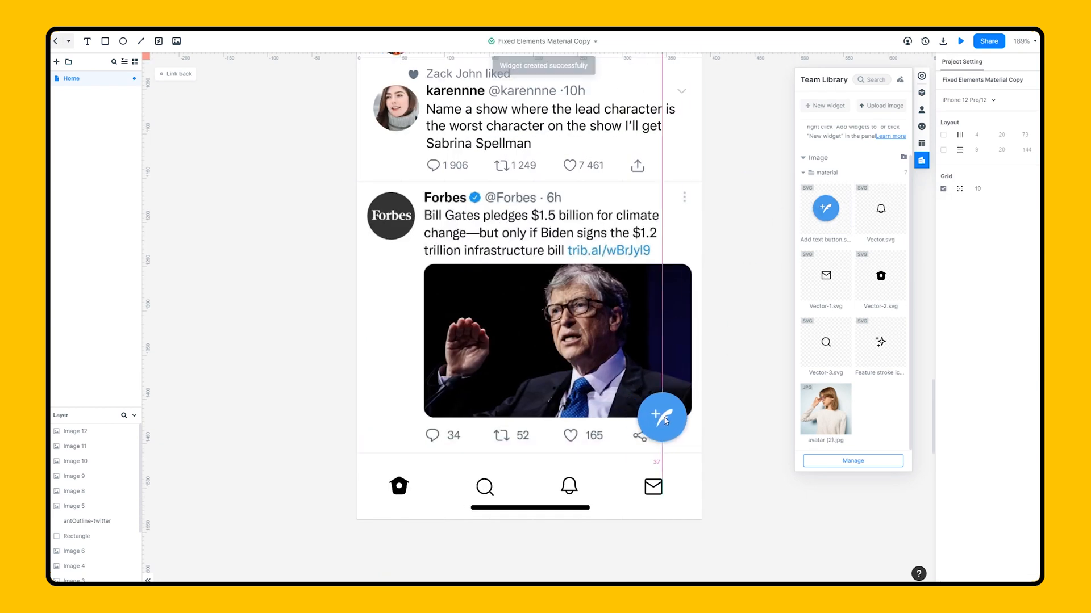
left_click(661, 418)
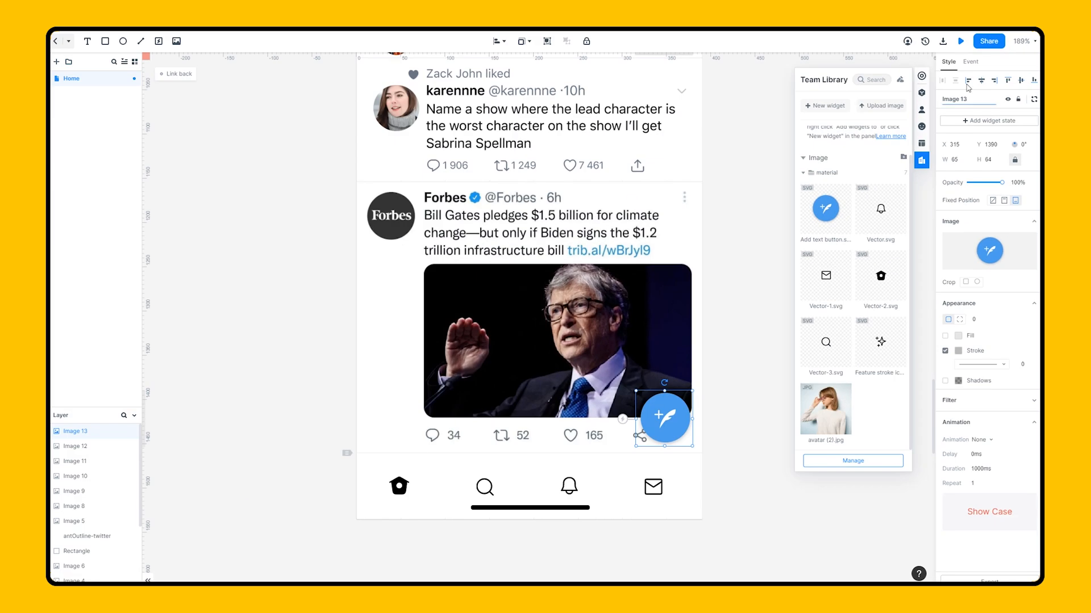
left_click(961, 41)
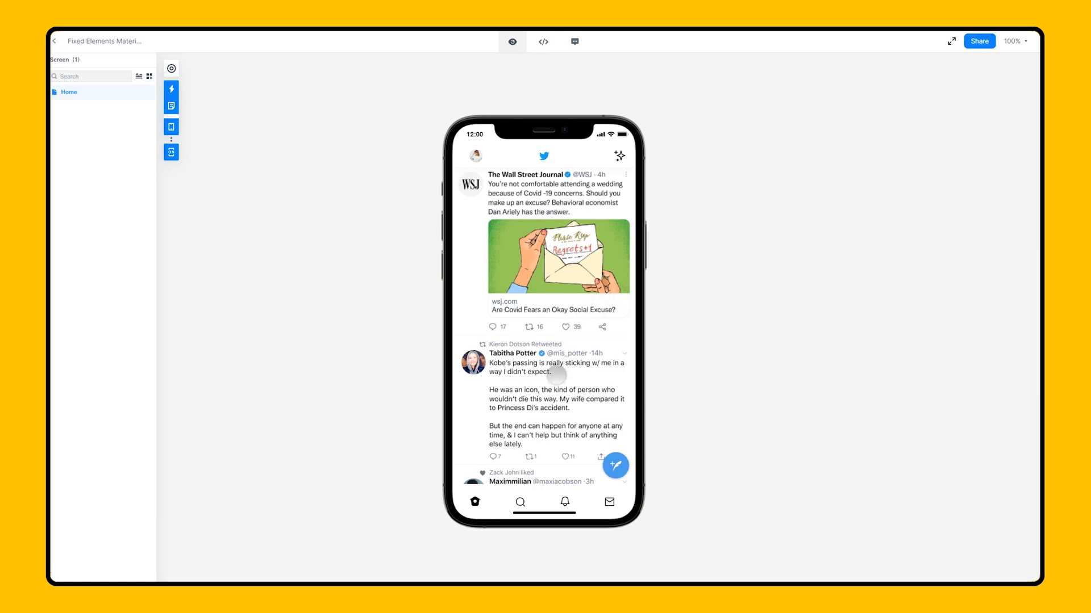
scroll("down", 3)
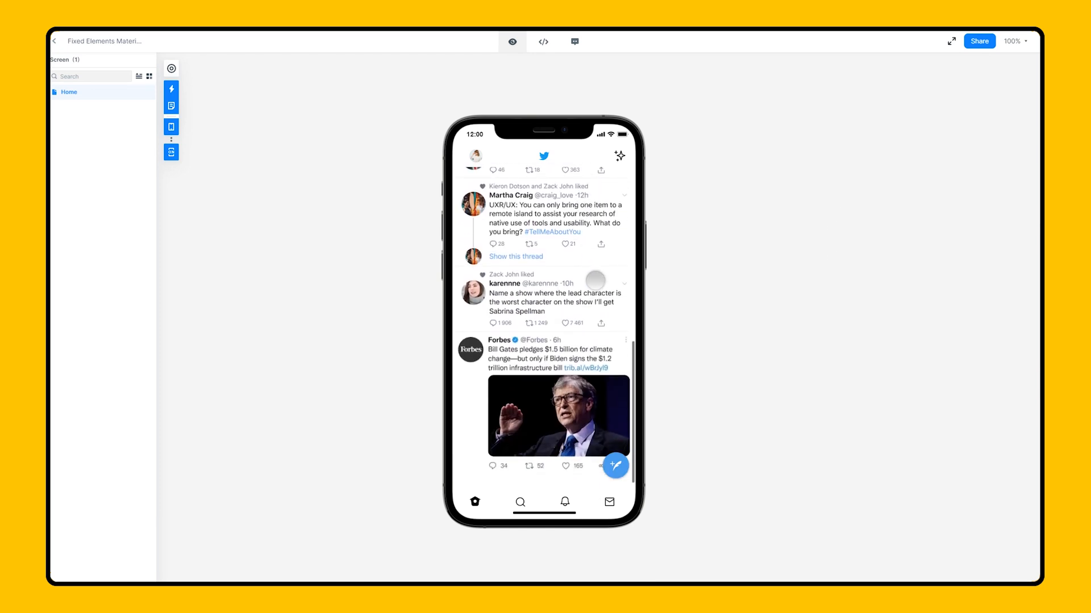
scroll("down", 3)
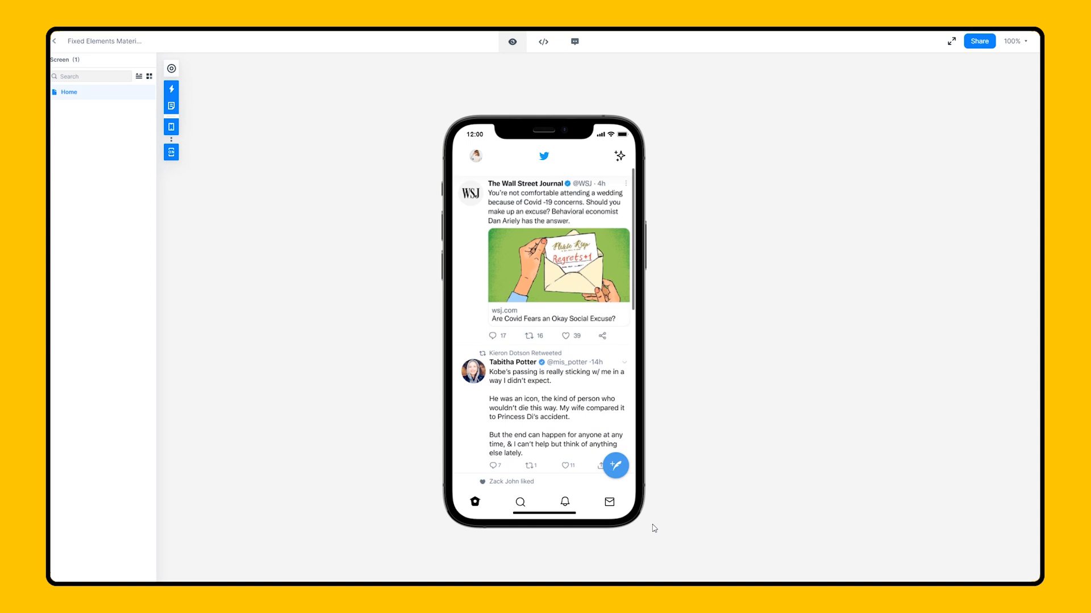
scroll("down", 3)
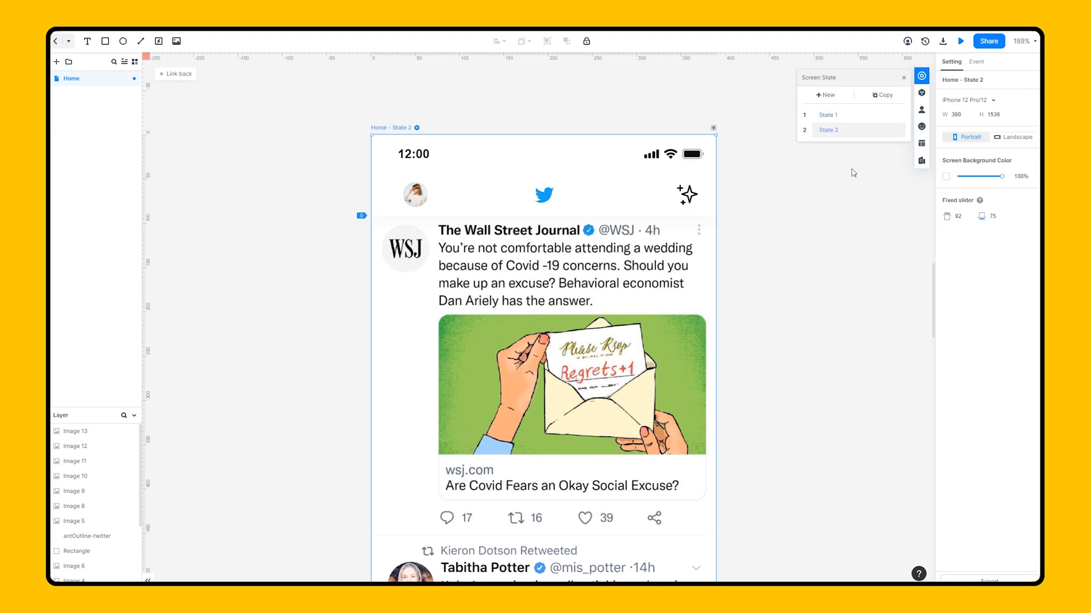
- Hide the avatar, bird logo and sparkle icon in the Home screen's State 2
left_click(544, 195)
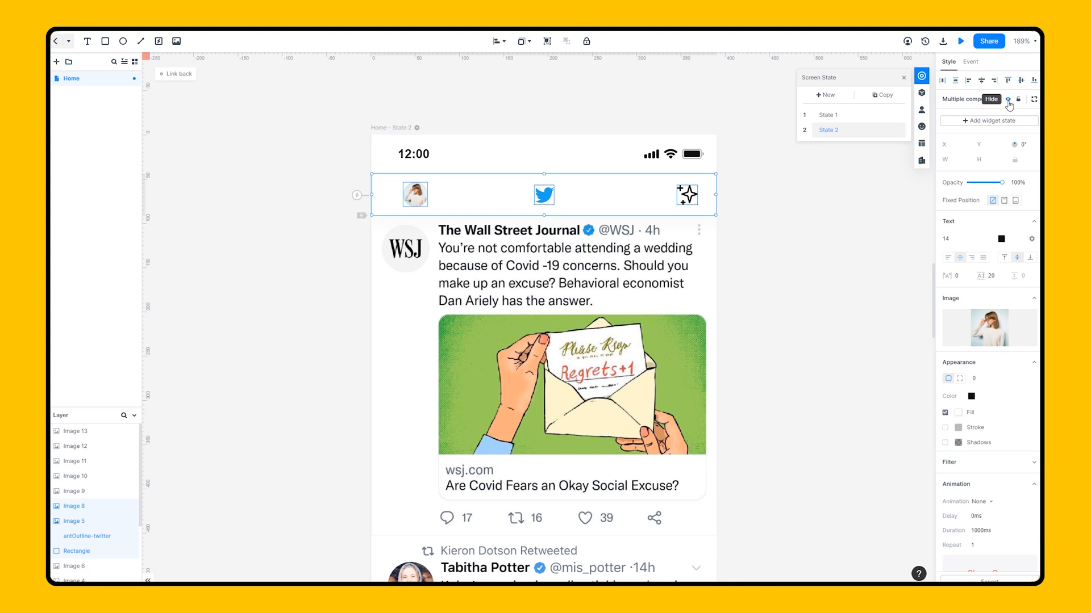
left_click(1007, 99)
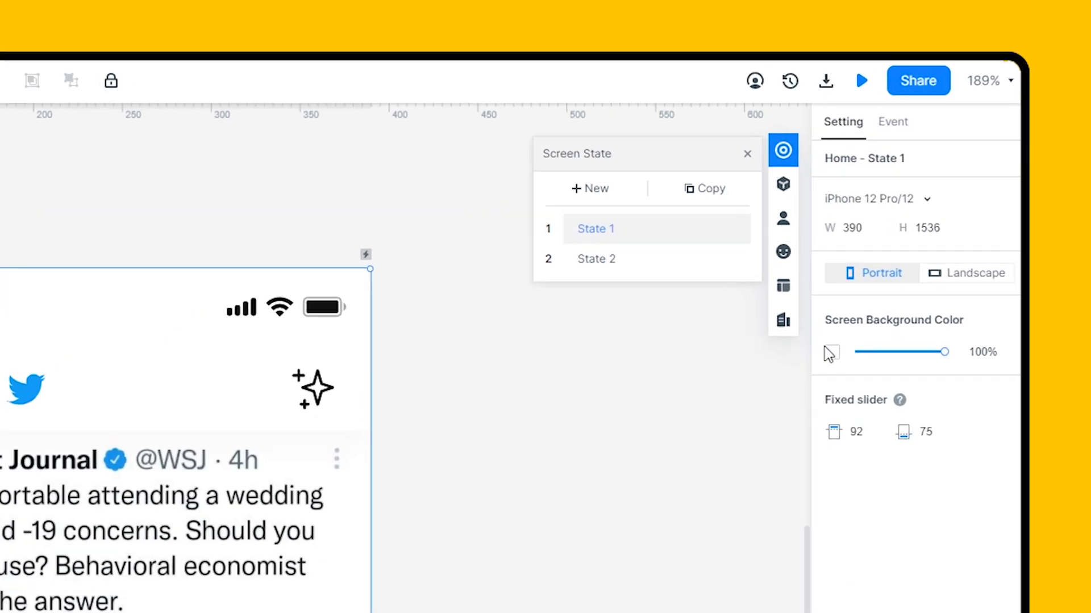
- Add a Swipe Up event to Home State 1
left_click(892, 122)
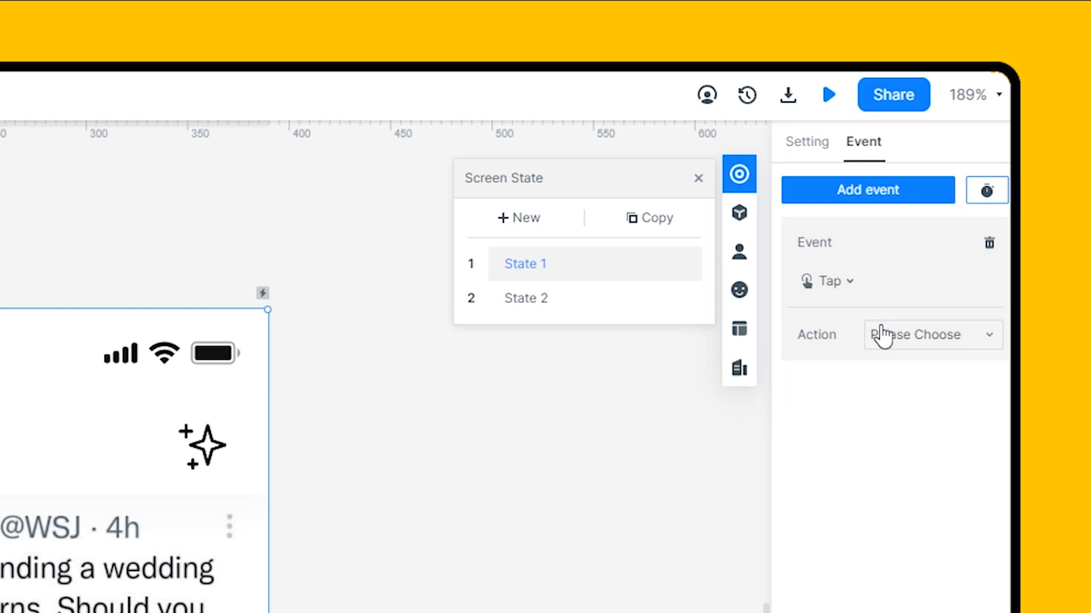
left_click(827, 281)
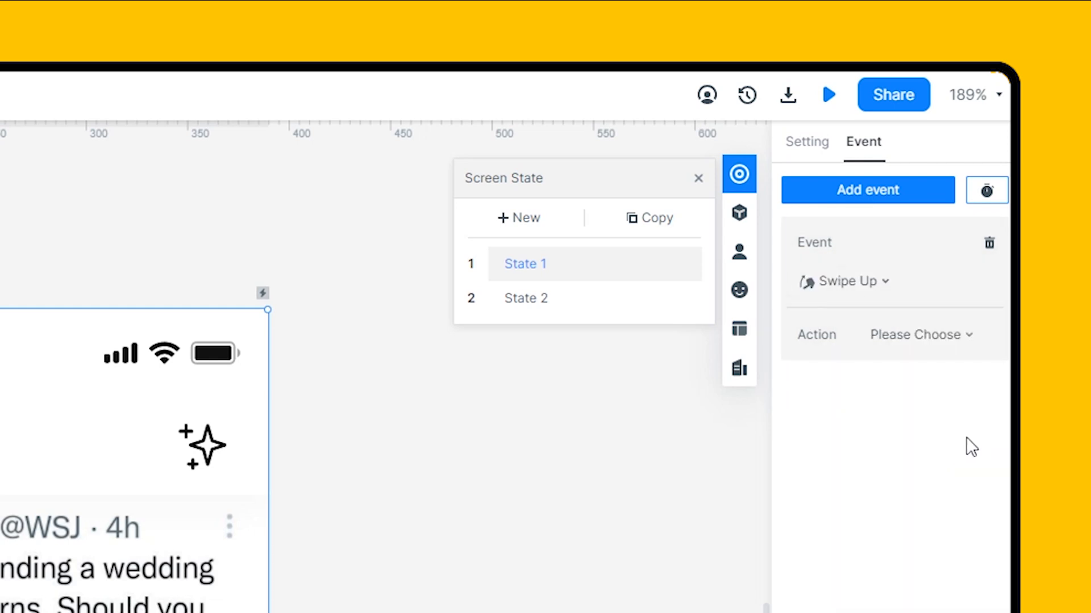
mouse_move(952, 393)
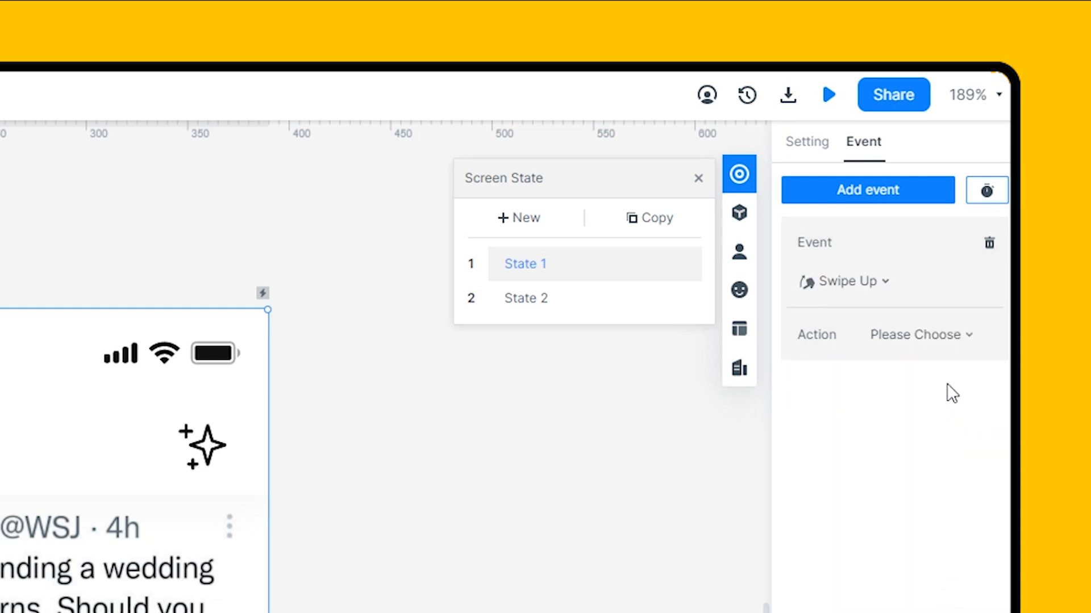
left_click(918, 335)
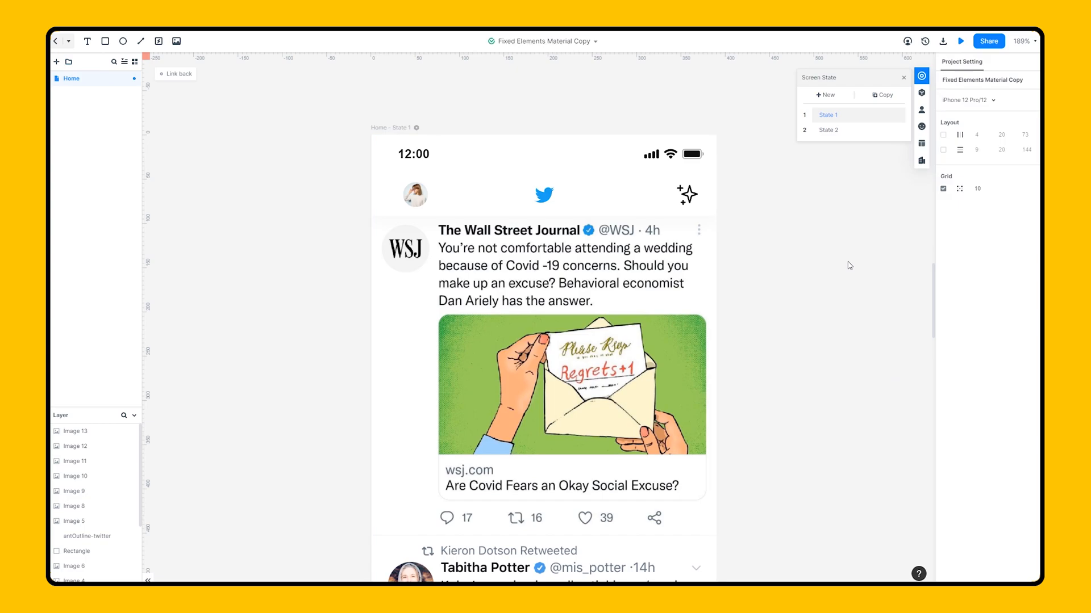
- Make swiping down on State 2 change to State 1 with Magic Move
left_click(828, 130)
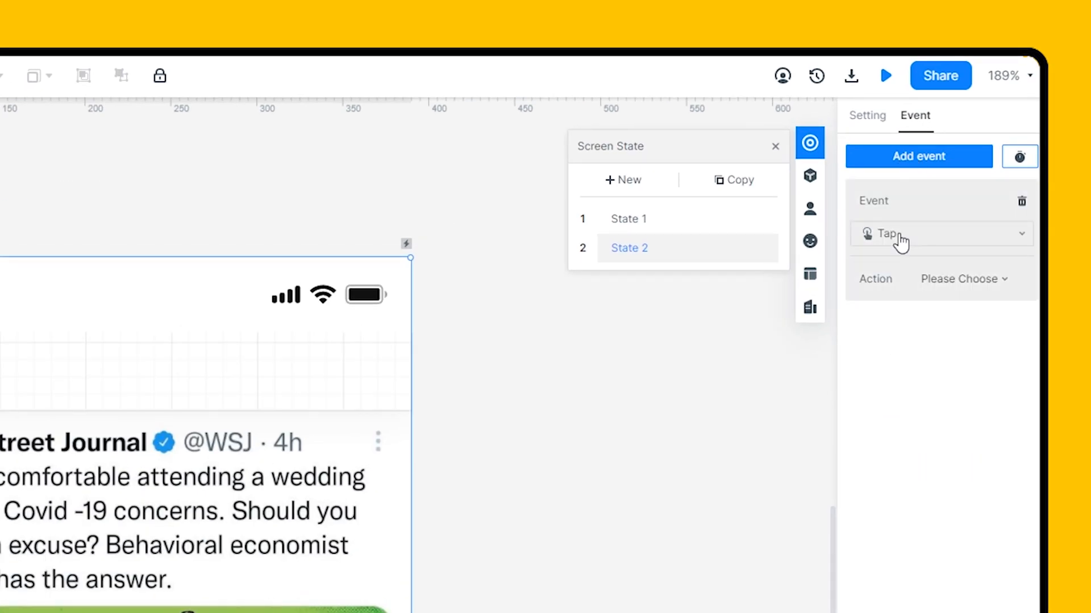
left_click(939, 233)
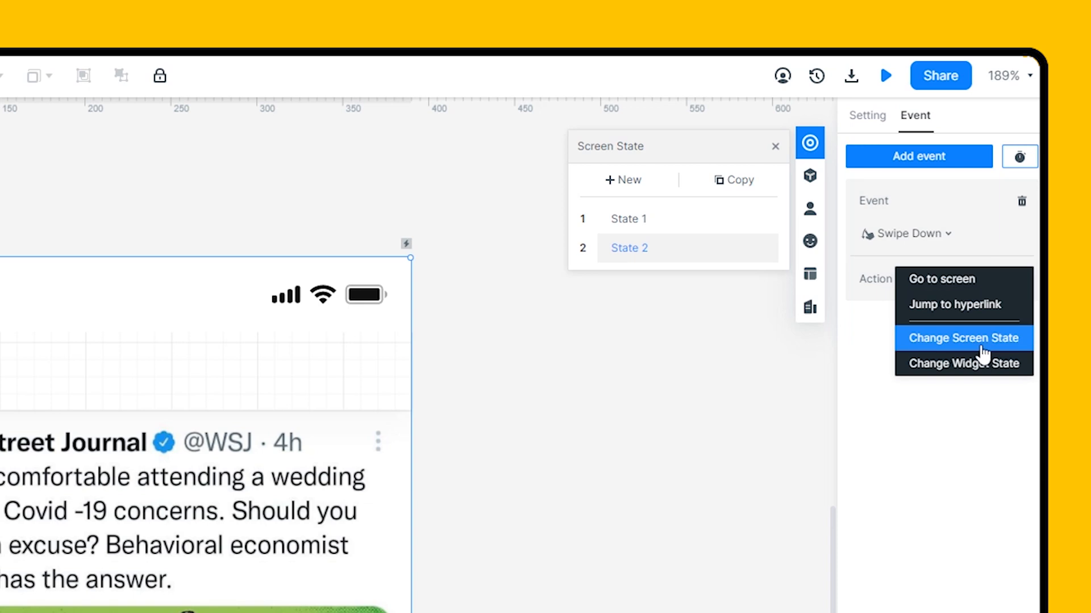
left_click(964, 338)
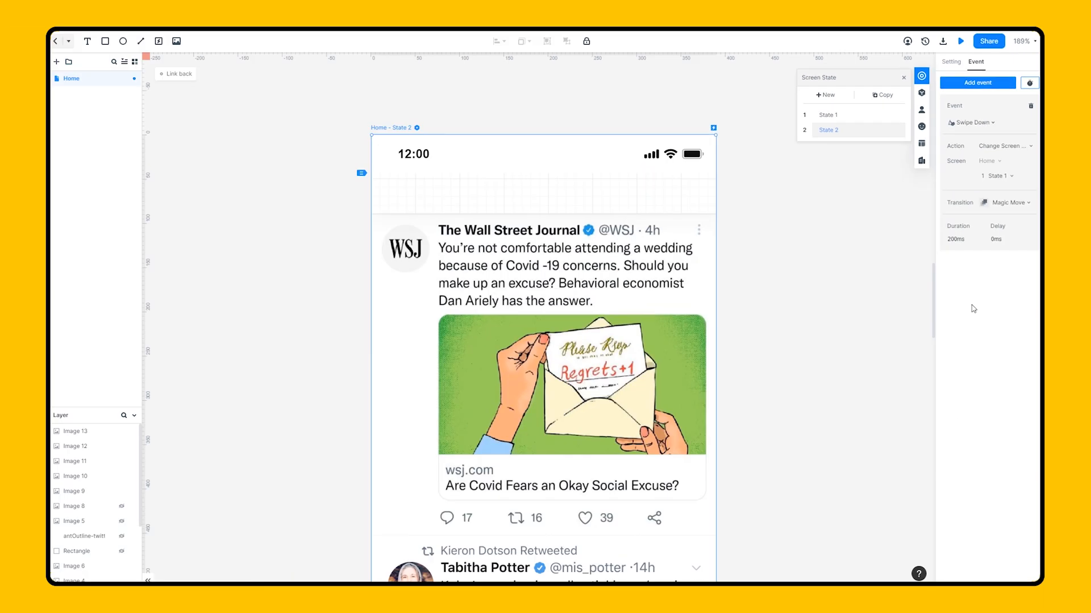
left_click(960, 41)
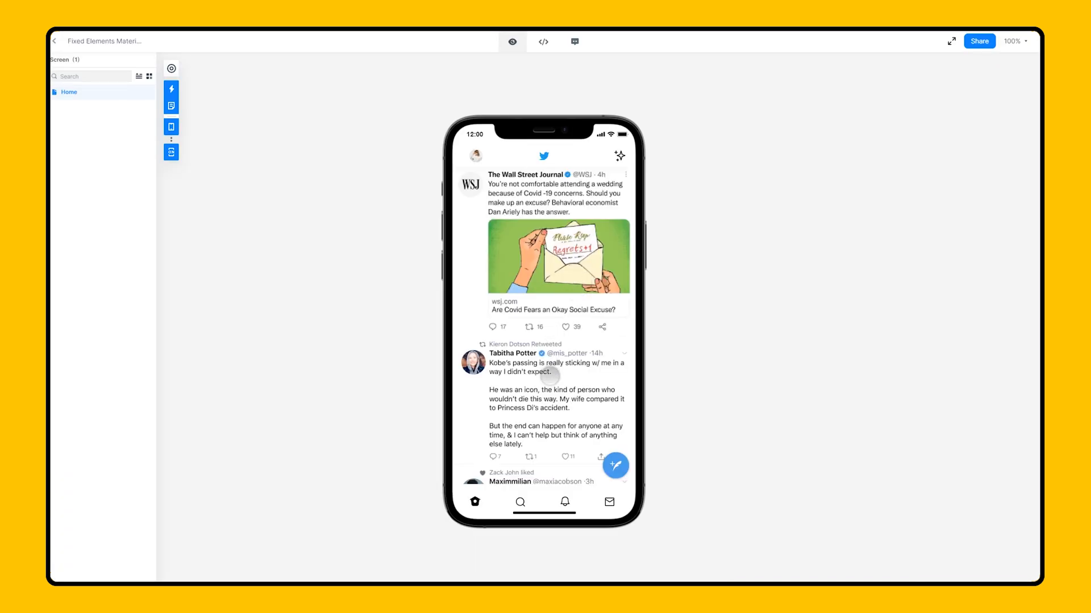
- Scroll the previewed feed down and back to confirm the header hides and reappears
scroll("down", 3)
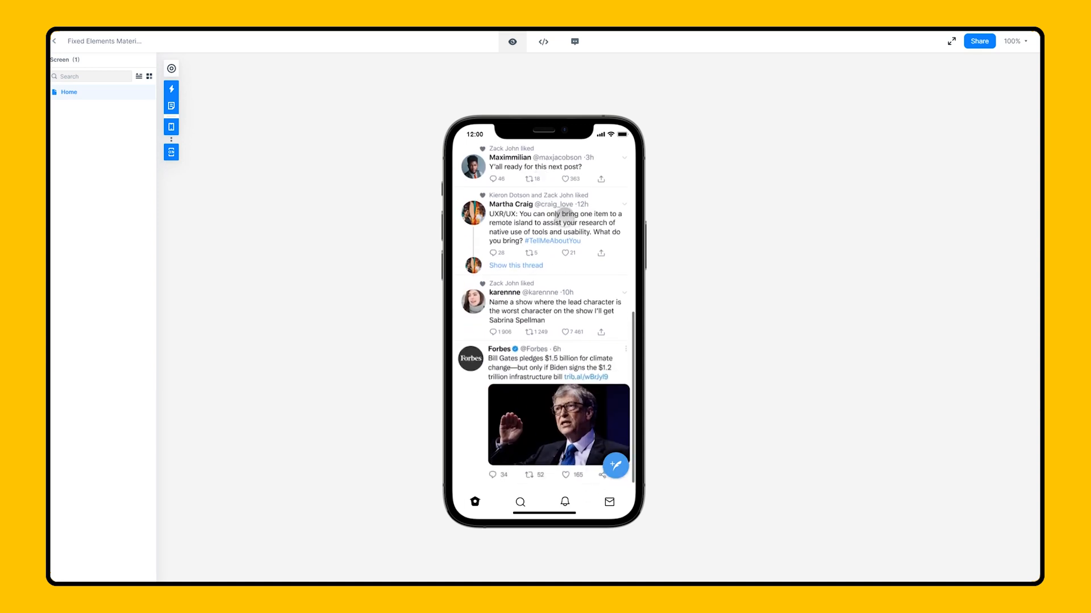
scroll("down", 3)
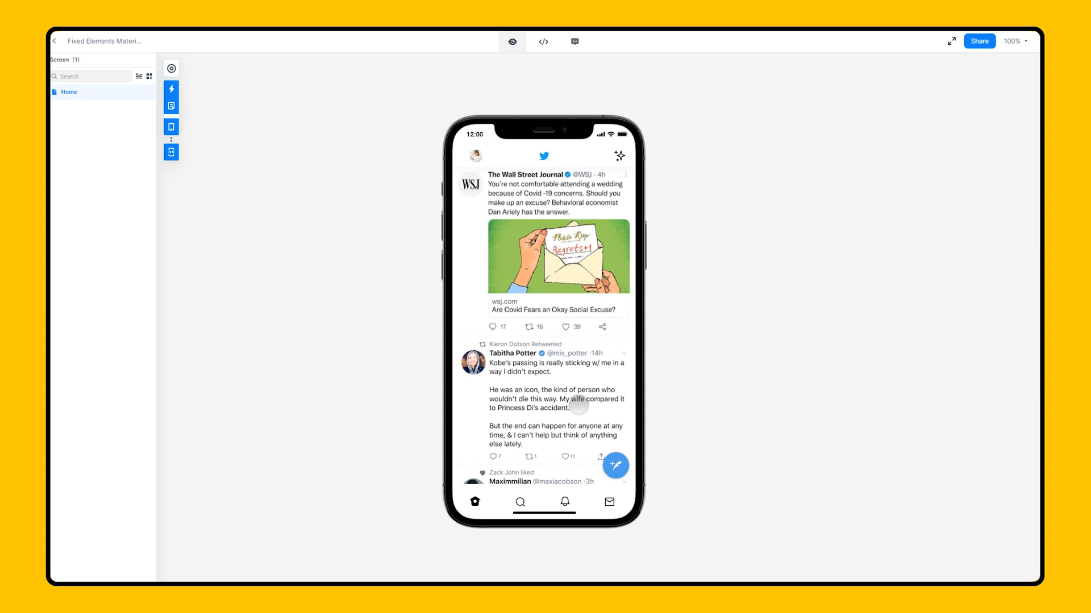
scroll("down", 3)
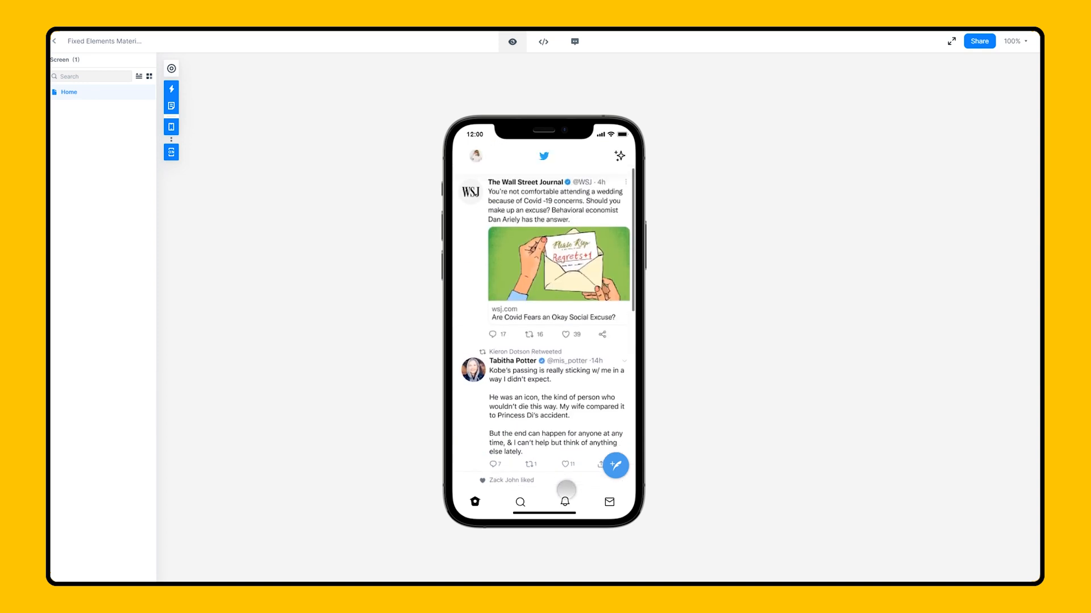